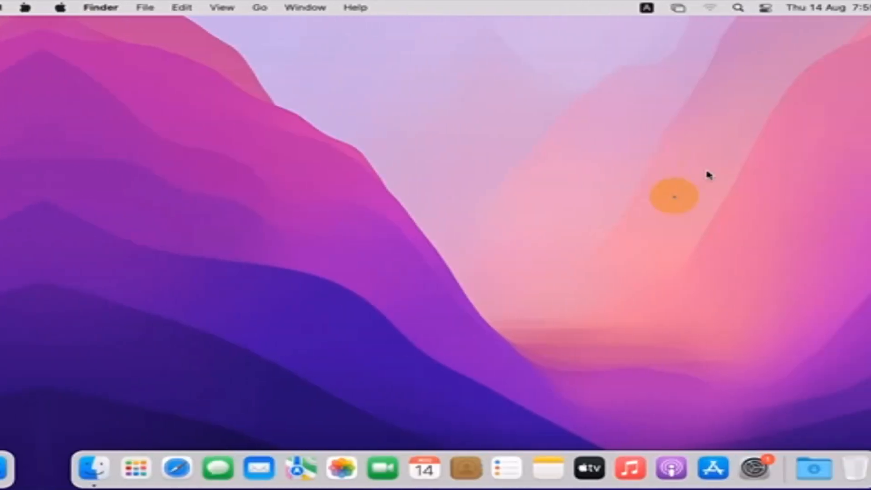
- Launch System Preferences from the Dock and show the Users & Groups settings
{"action": "left_click", "coordinate": [59, 7]}
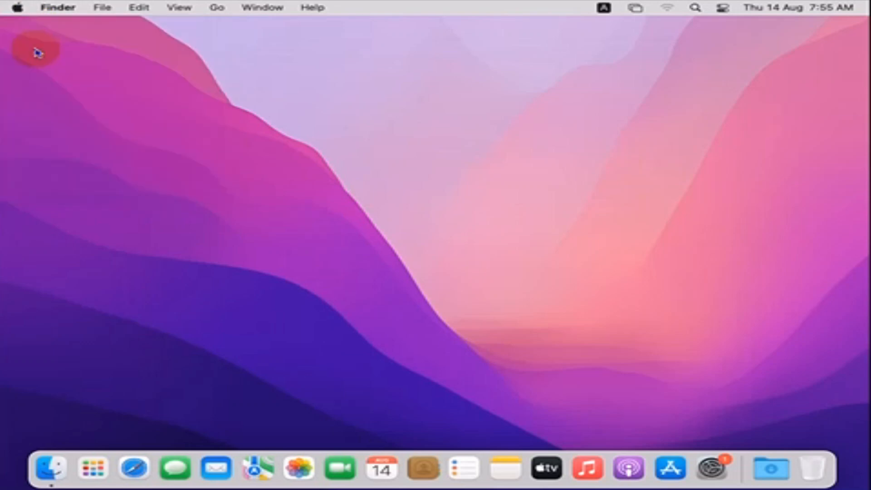
{"action": "mouse_move", "coordinate": [711, 468]}
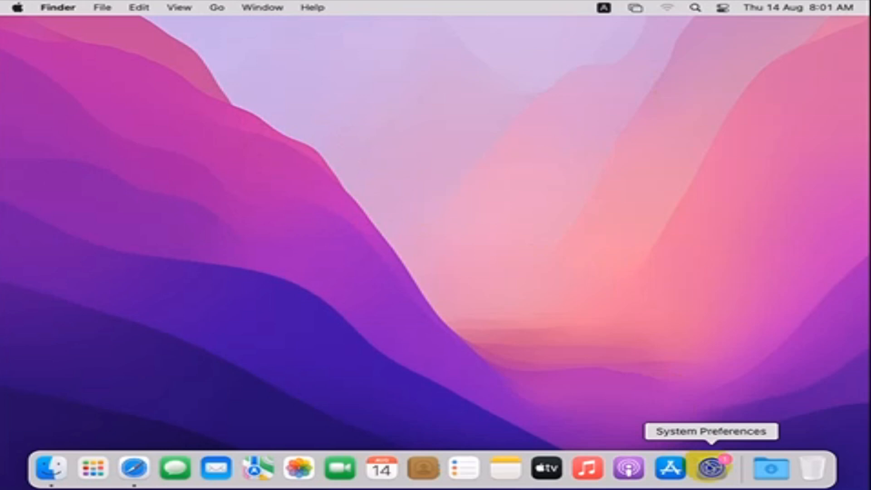
{"action": "left_click", "coordinate": [710, 469]}
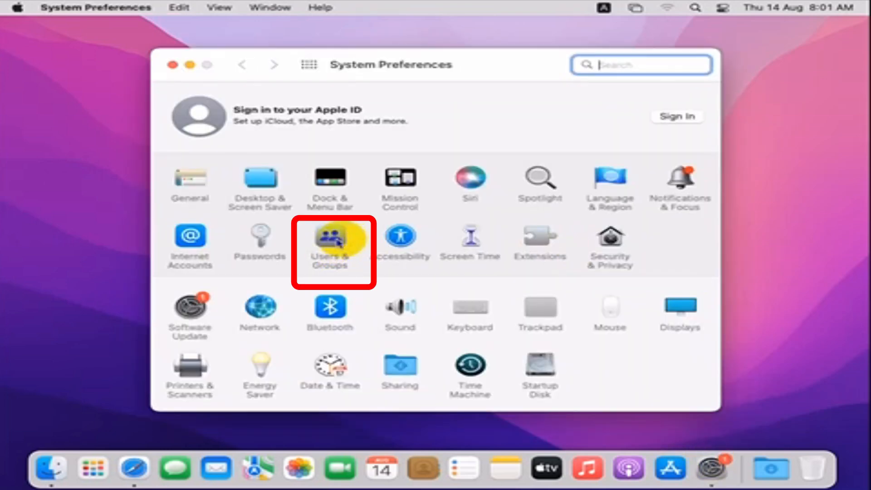
{"action": "left_click", "coordinate": [330, 242]}
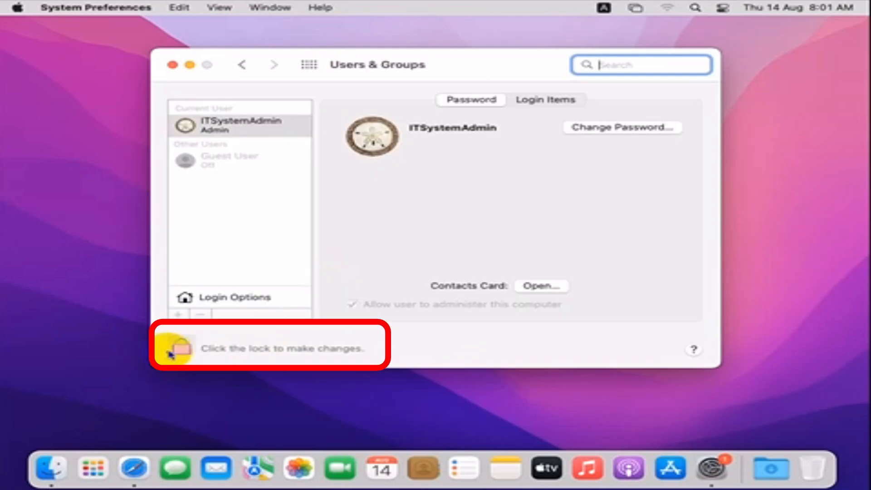
- Unlock Users & Groups with the administrator password
{"action": "left_click", "coordinate": [178, 349]}
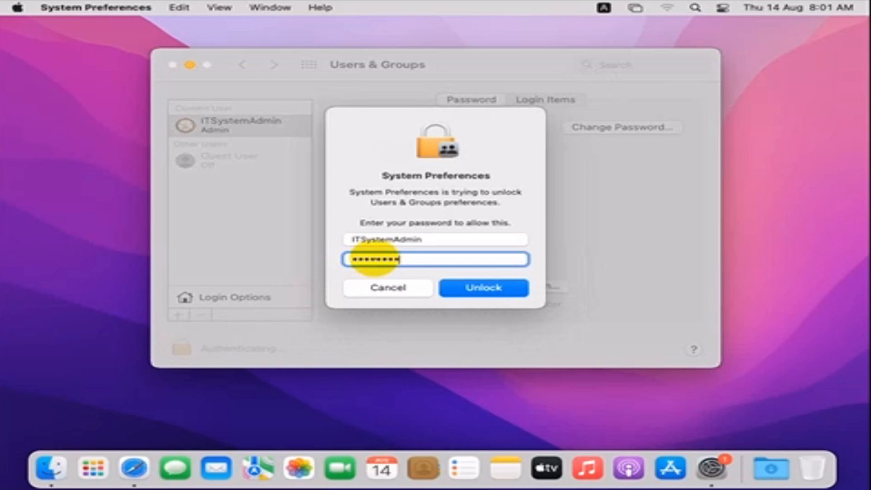
{"action": "left_click", "coordinate": [483, 288]}
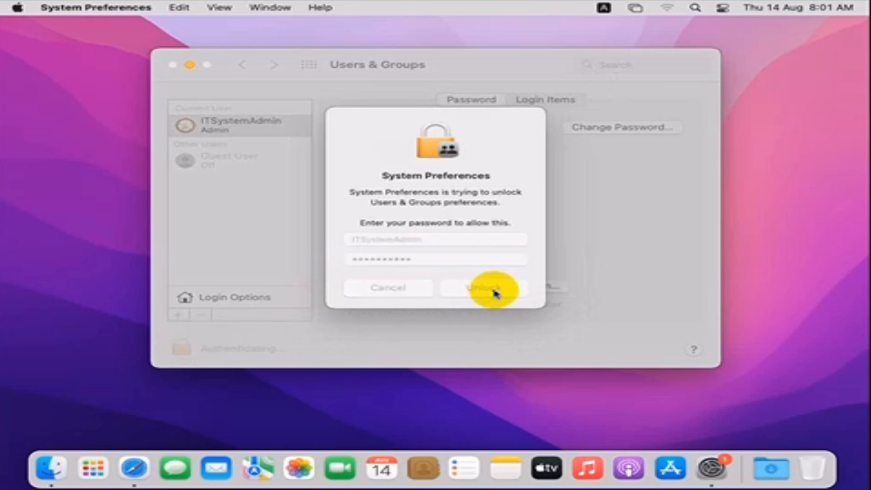
{"action": "left_click", "coordinate": [482, 288]}
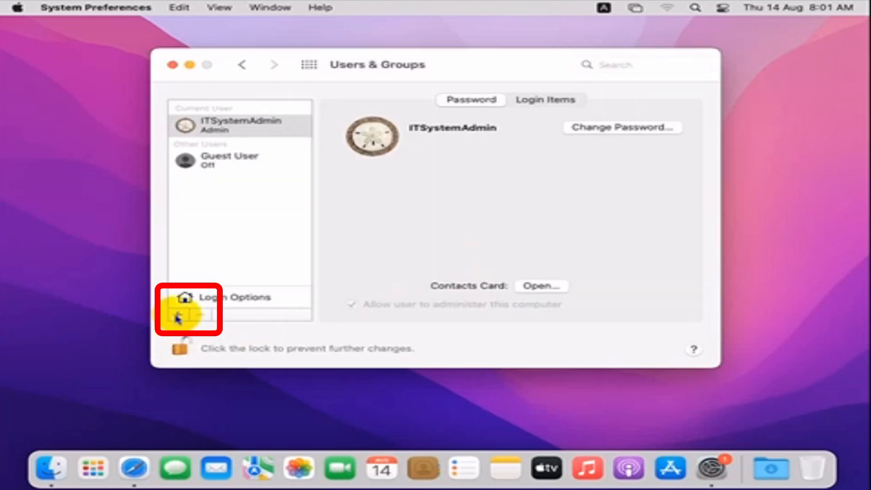
- Start a new account with full name 'Mahmud' and fill the account name and password fields
{"action": "left_click", "coordinate": [180, 316]}
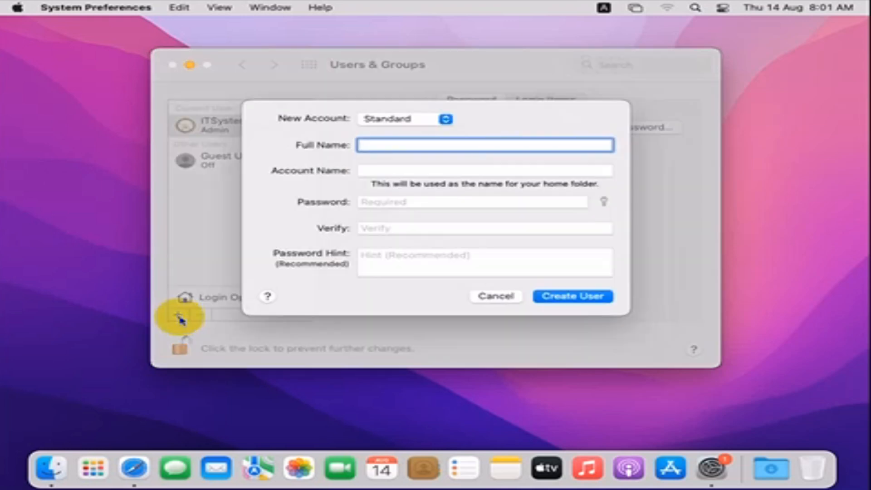
{"action": "type", "text": "Mahmud"}
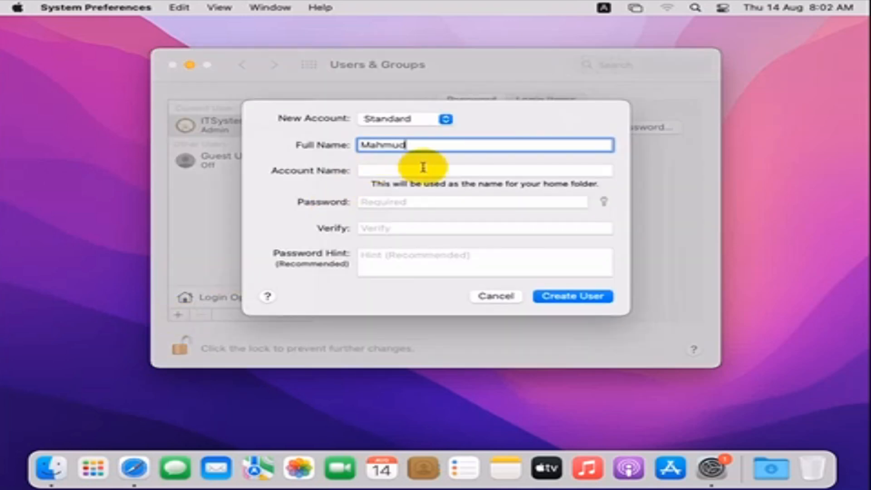
{"action": "left_click", "coordinate": [483, 171]}
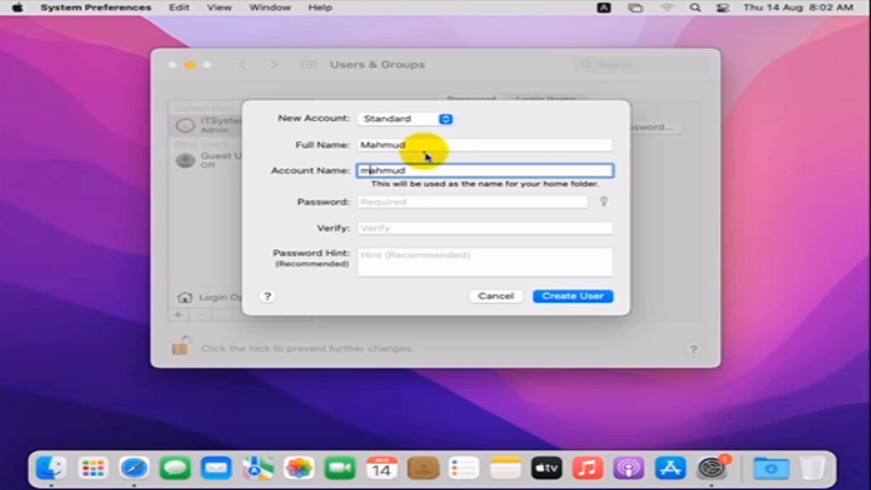
{"action": "mouse_move", "coordinate": [425, 171]}
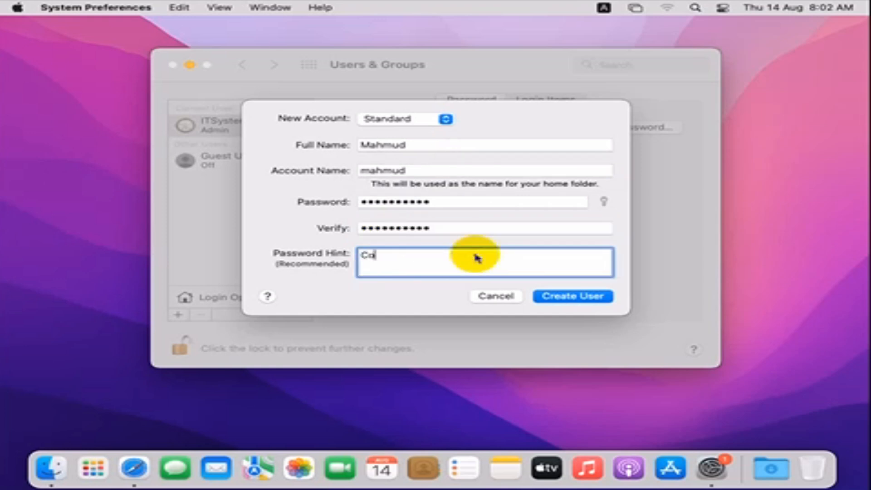
{"action": "type", "text": "om"}
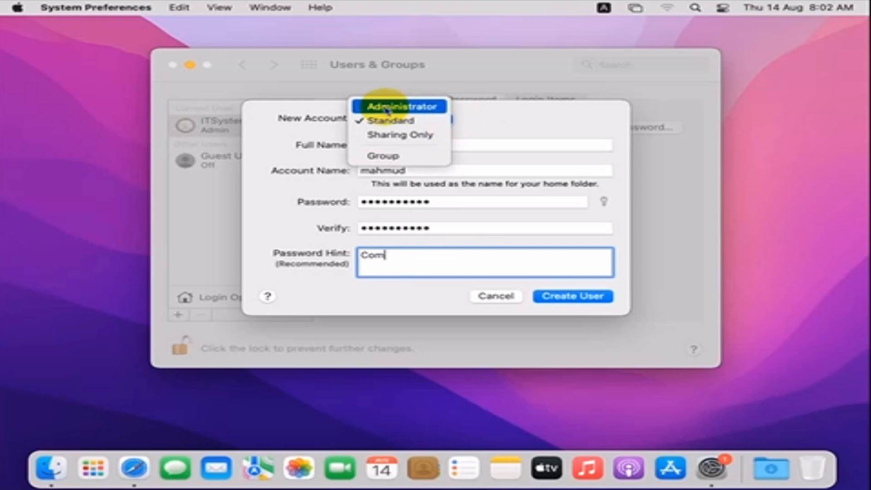
{"action": "mouse_move", "coordinate": [403, 109]}
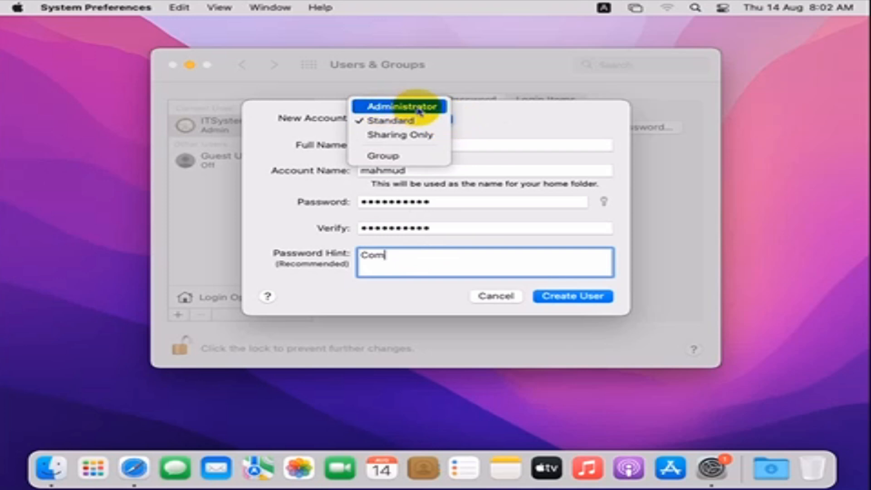
{"action": "mouse_move", "coordinate": [395, 121]}
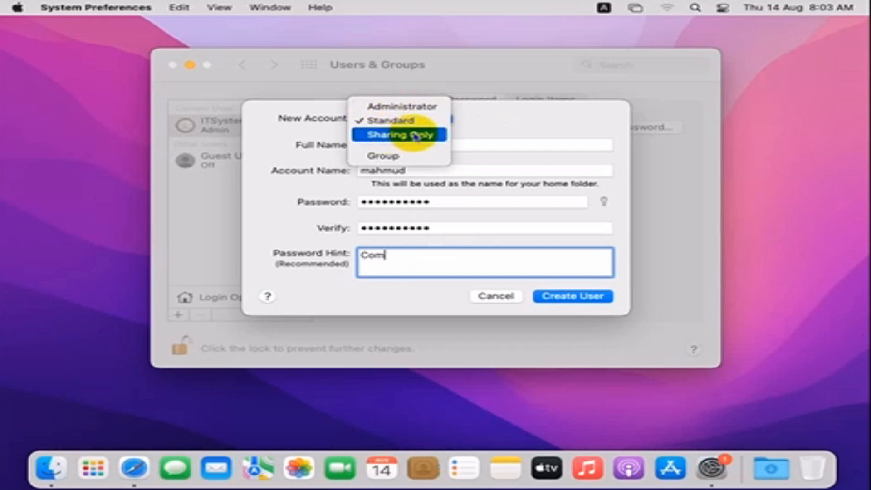
{"action": "mouse_move", "coordinate": [401, 107]}
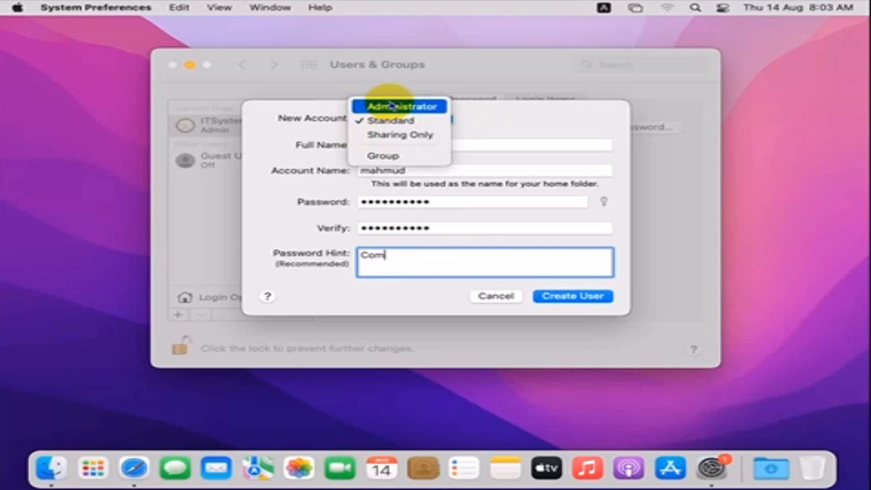
- Switch the new account's type from Standard to Administrator
{"action": "left_click", "coordinate": [394, 107]}
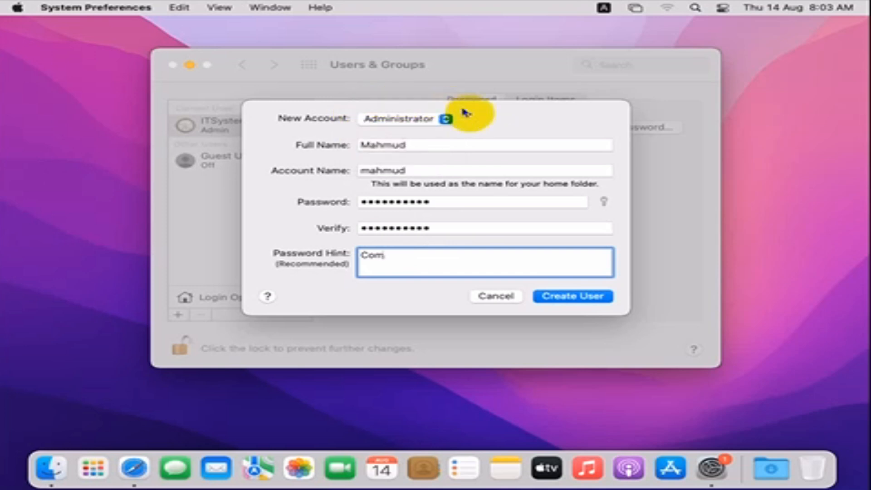
- Create the Mahmud user and select its entry under Other Users to view it
{"action": "left_click", "coordinate": [573, 296]}
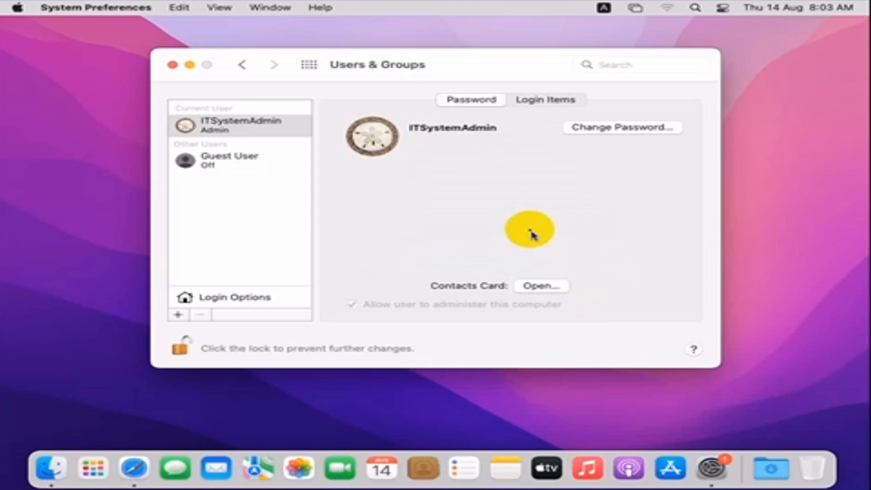
{"action": "left_click", "coordinate": [228, 161]}
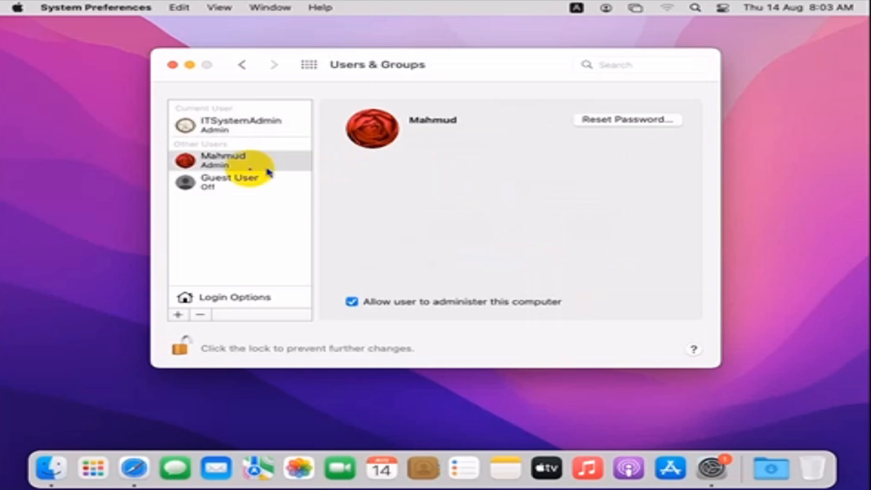
{"action": "mouse_move", "coordinate": [236, 164]}
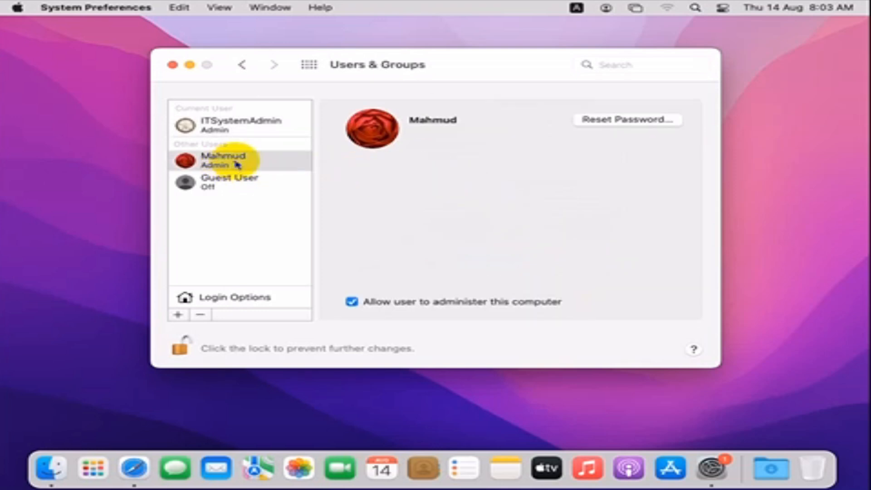
{"action": "left_click", "coordinate": [222, 160]}
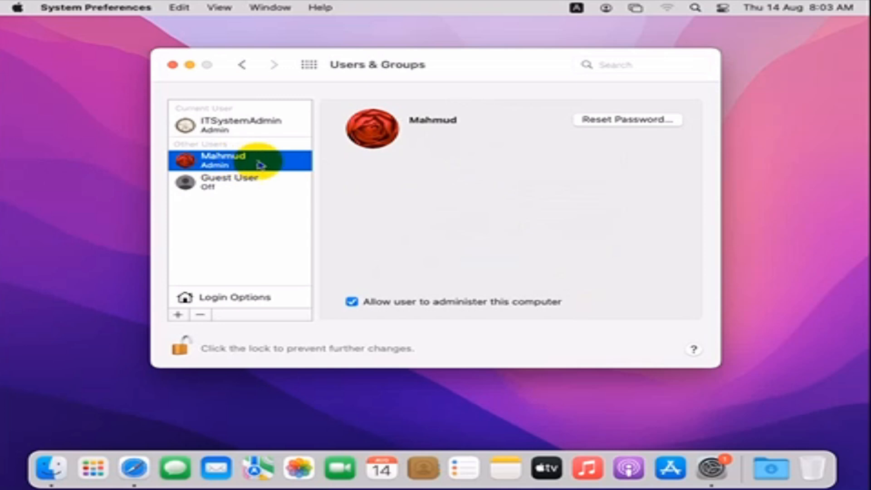
{"action": "mouse_move", "coordinate": [327, 132]}
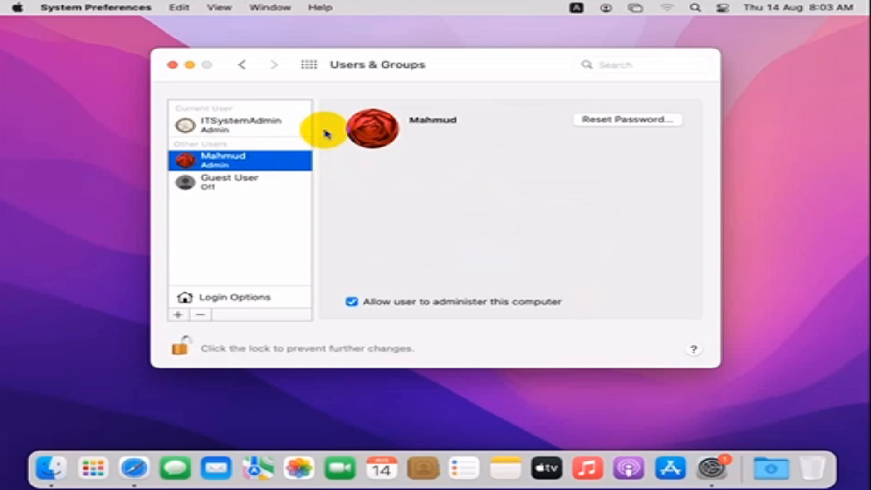
{"action": "mouse_move", "coordinate": [366, 196]}
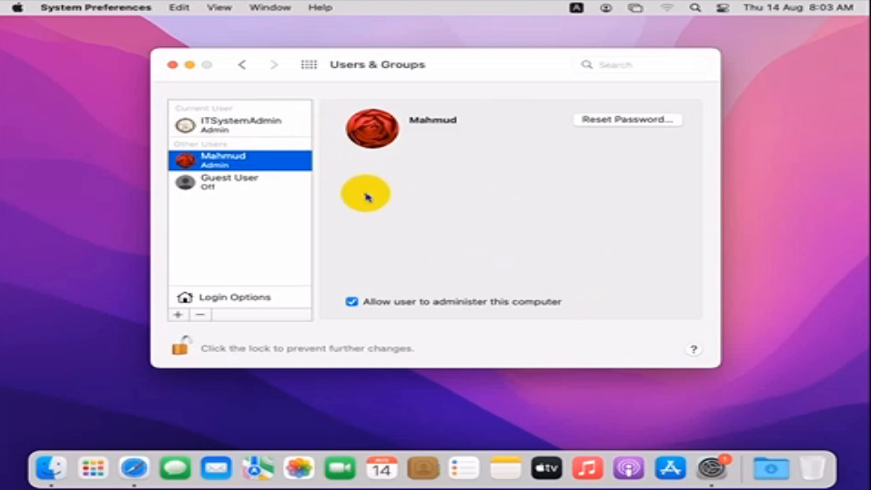
{"action": "mouse_move", "coordinate": [430, 234]}
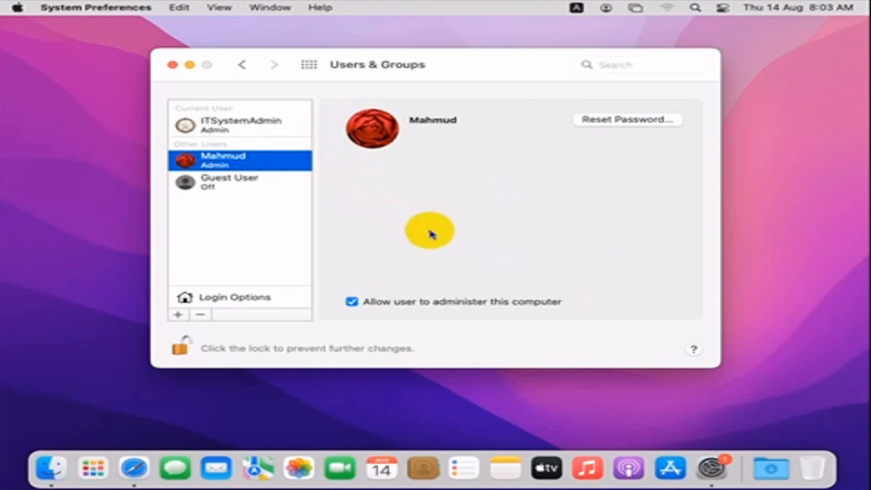
{"action": "mouse_move", "coordinate": [272, 166]}
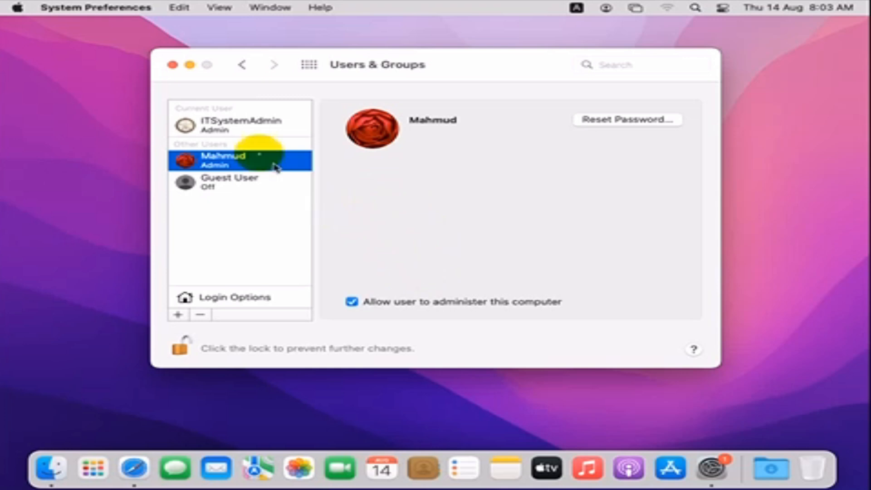